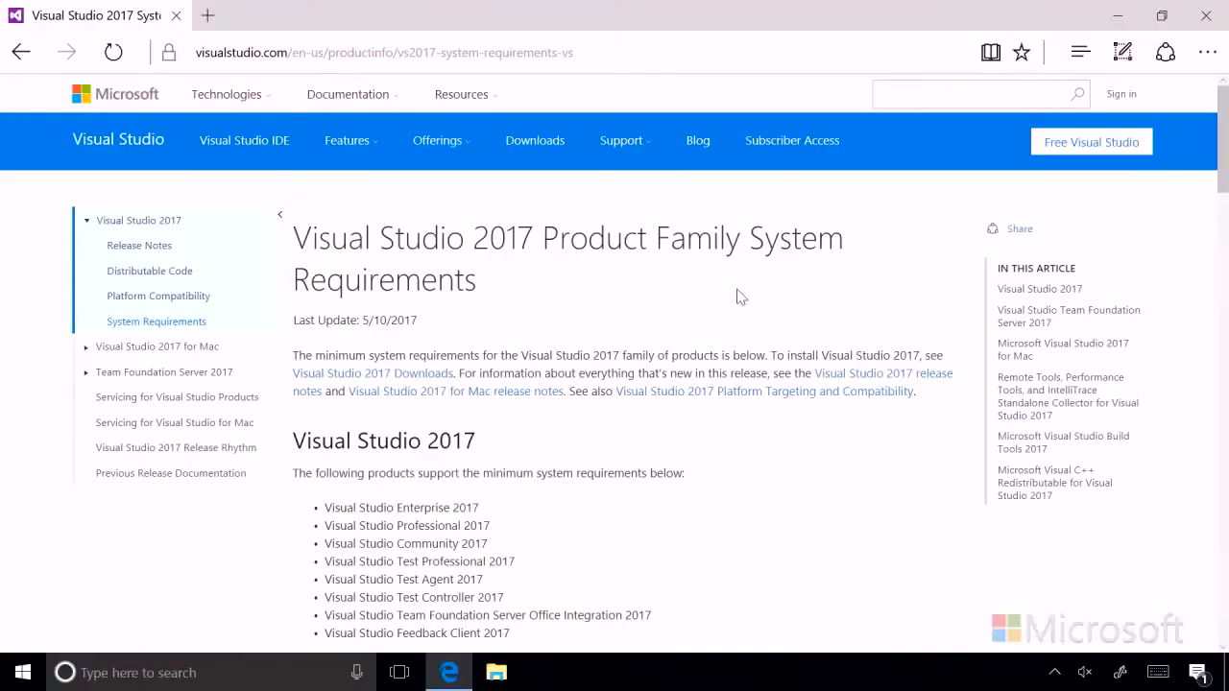
mouse_move(929, 278)
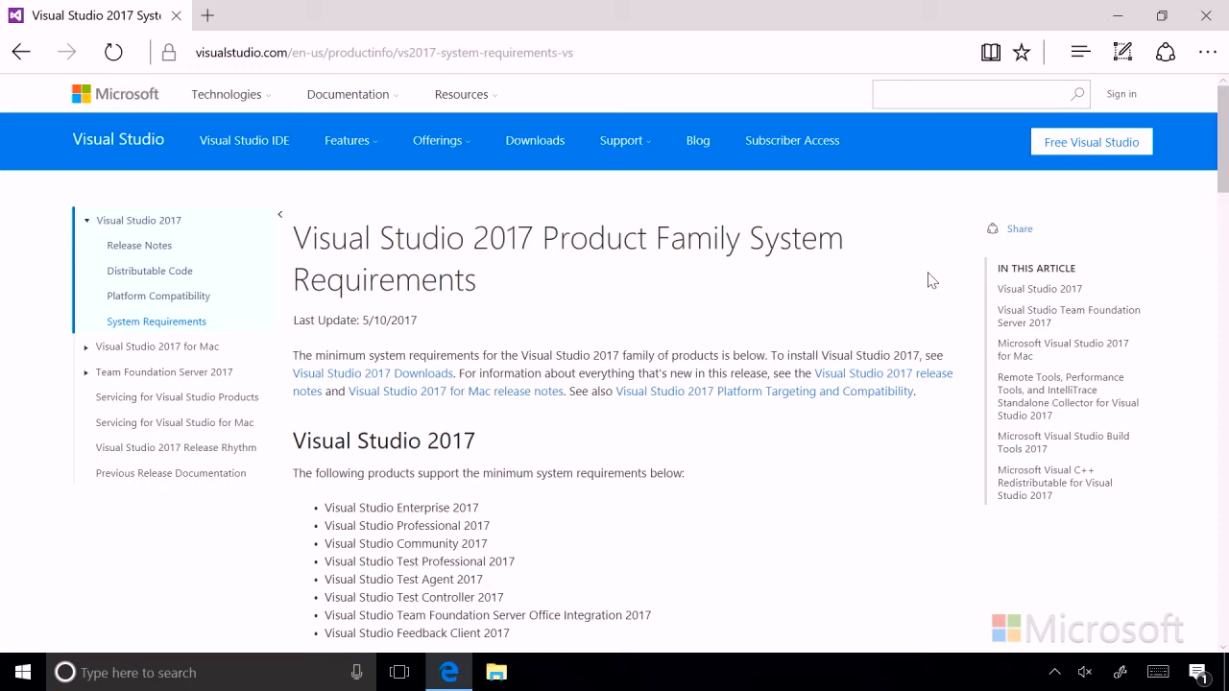
scroll("down", 3)
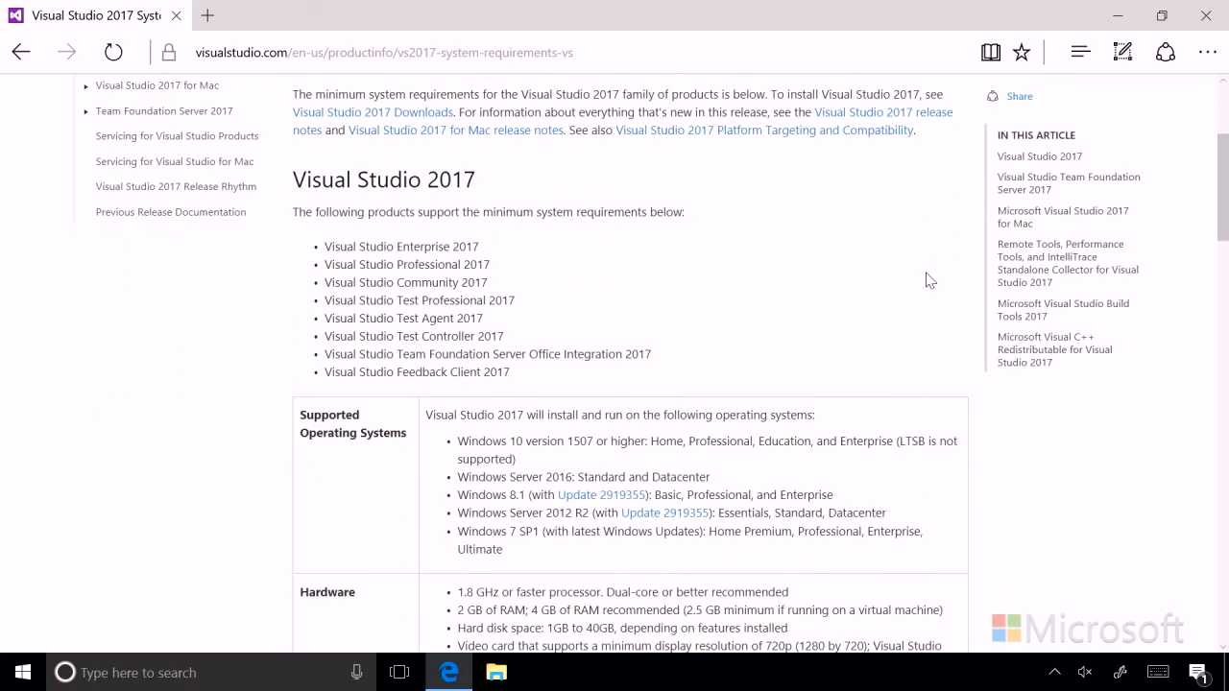
scroll("down", 3)
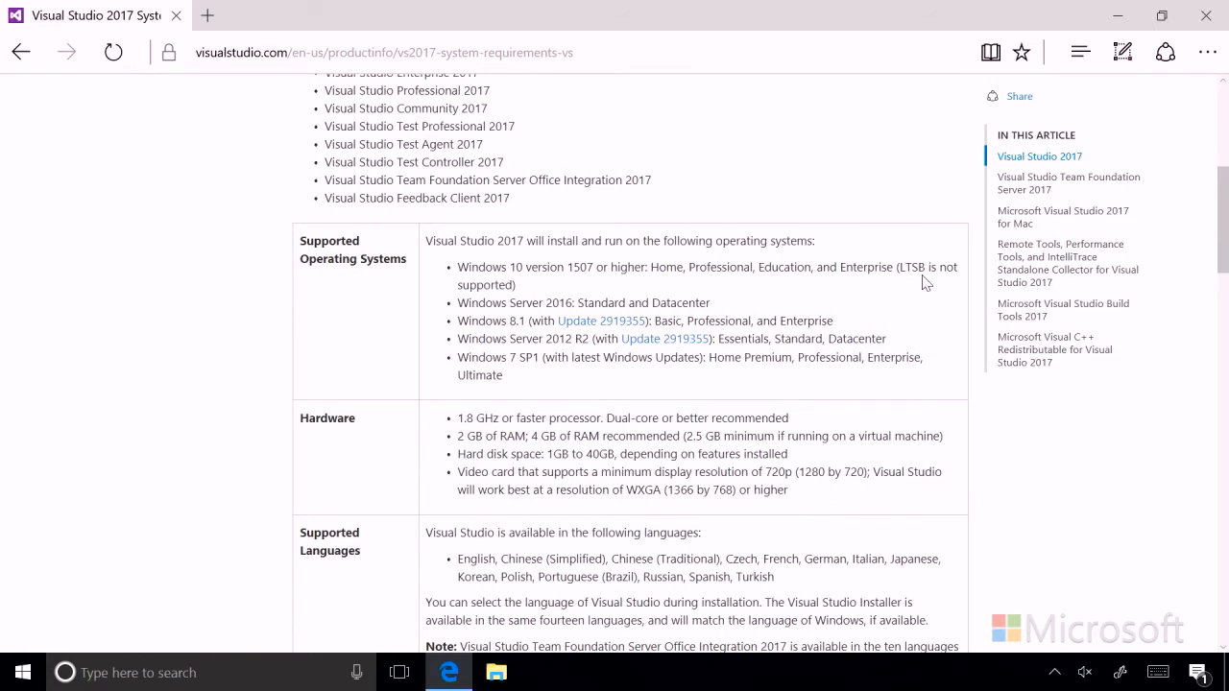
mouse_move(922, 282)
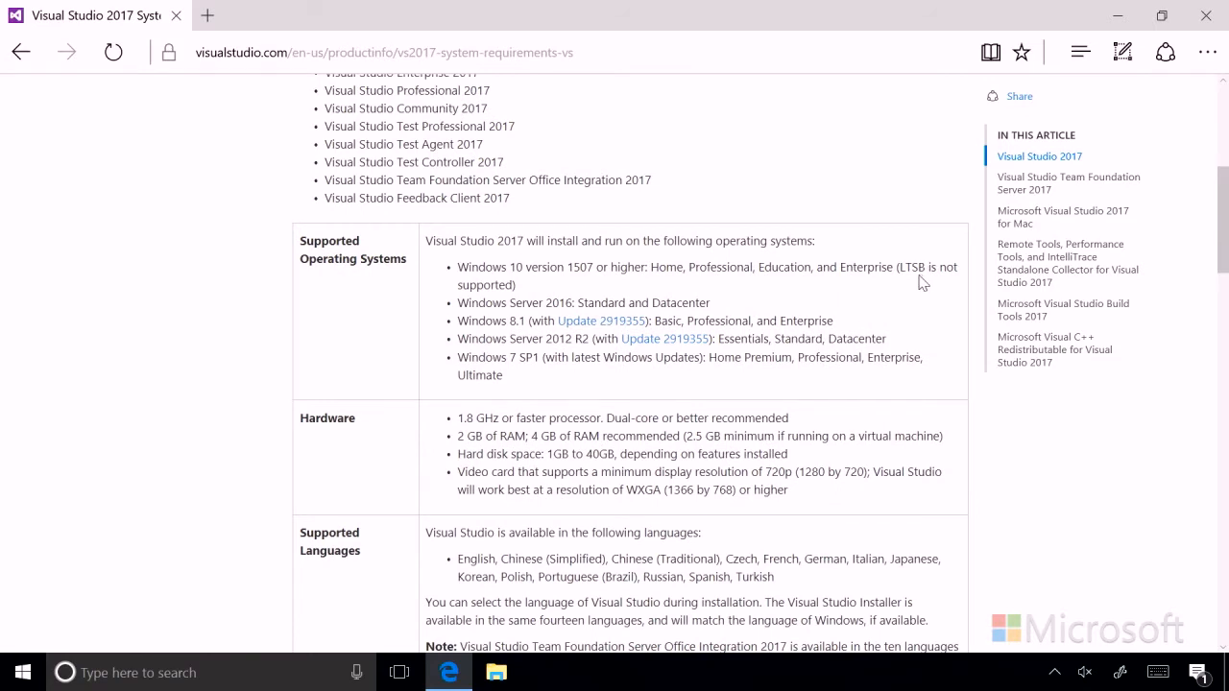
scroll("down", 3)
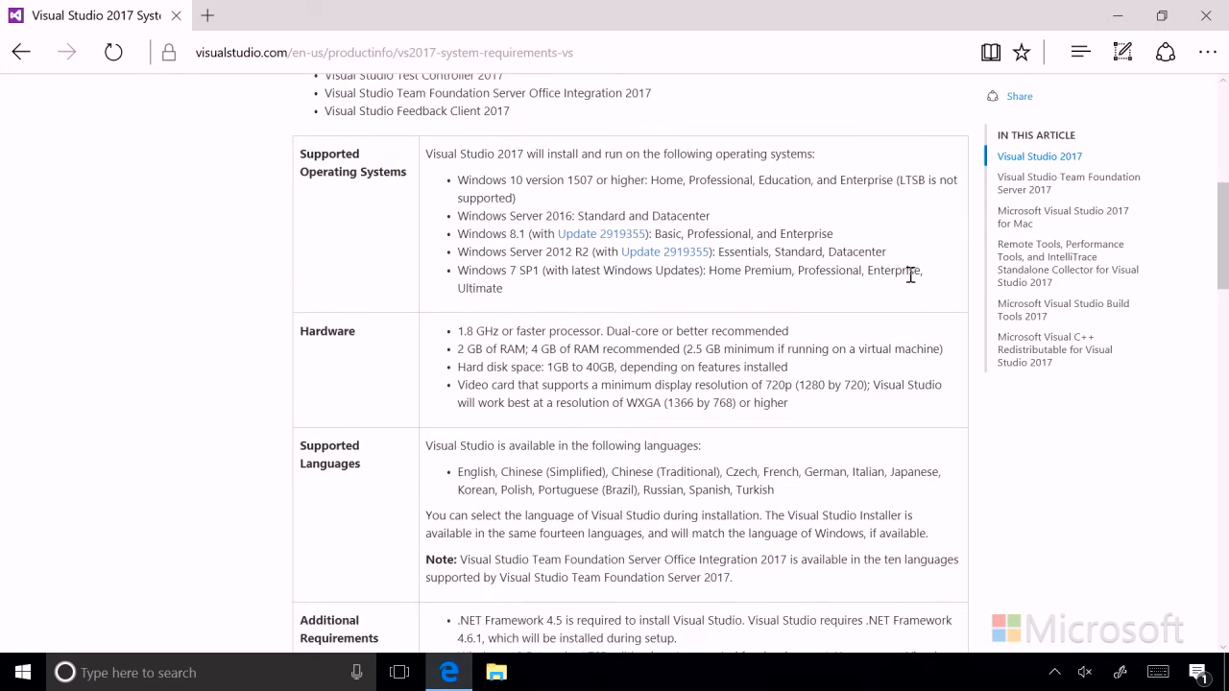
scroll("down", 3)
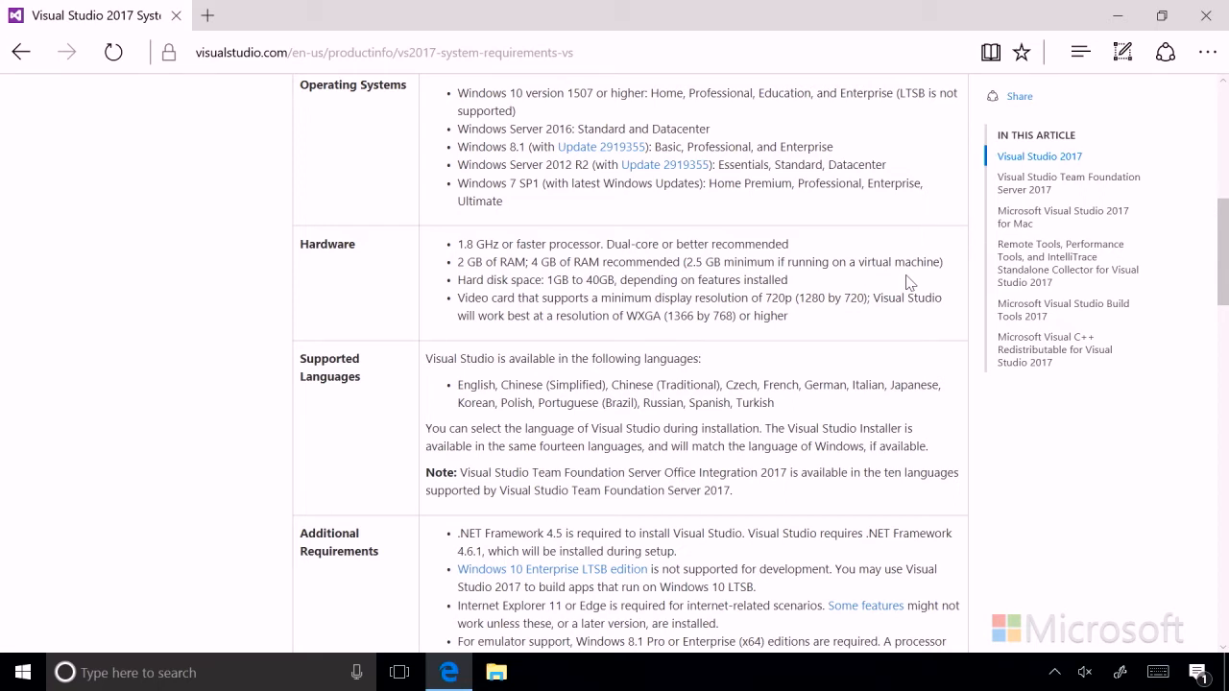
mouse_move(899, 282)
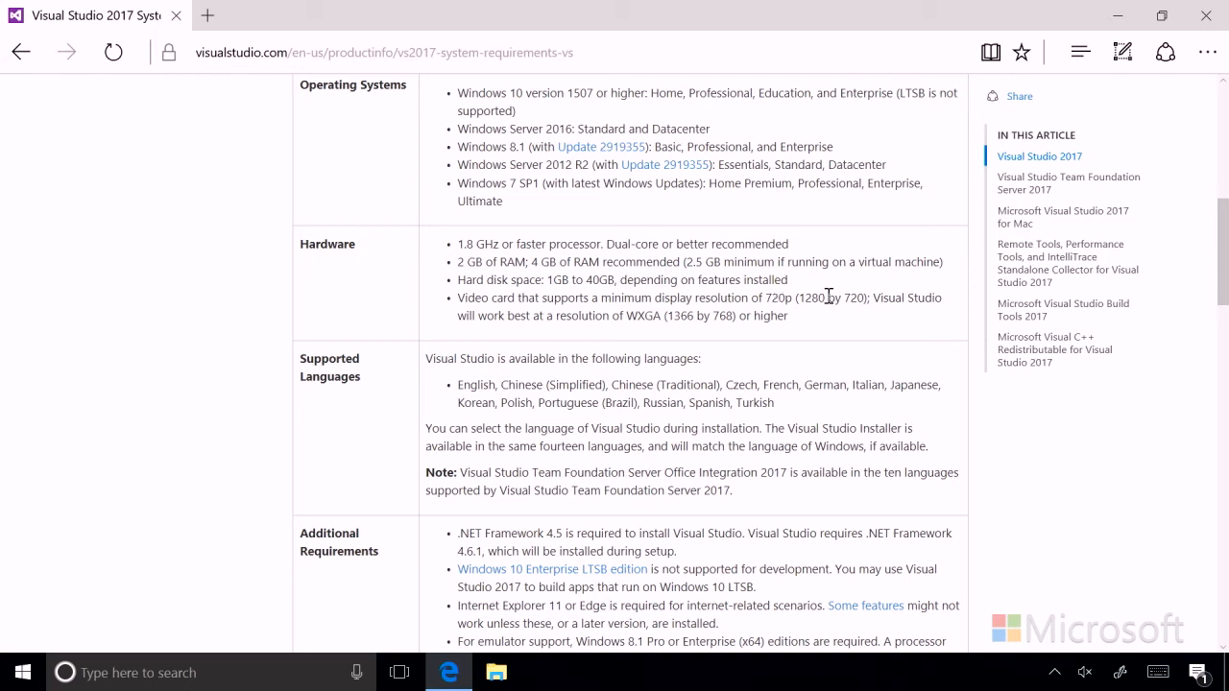
mouse_move(805, 299)
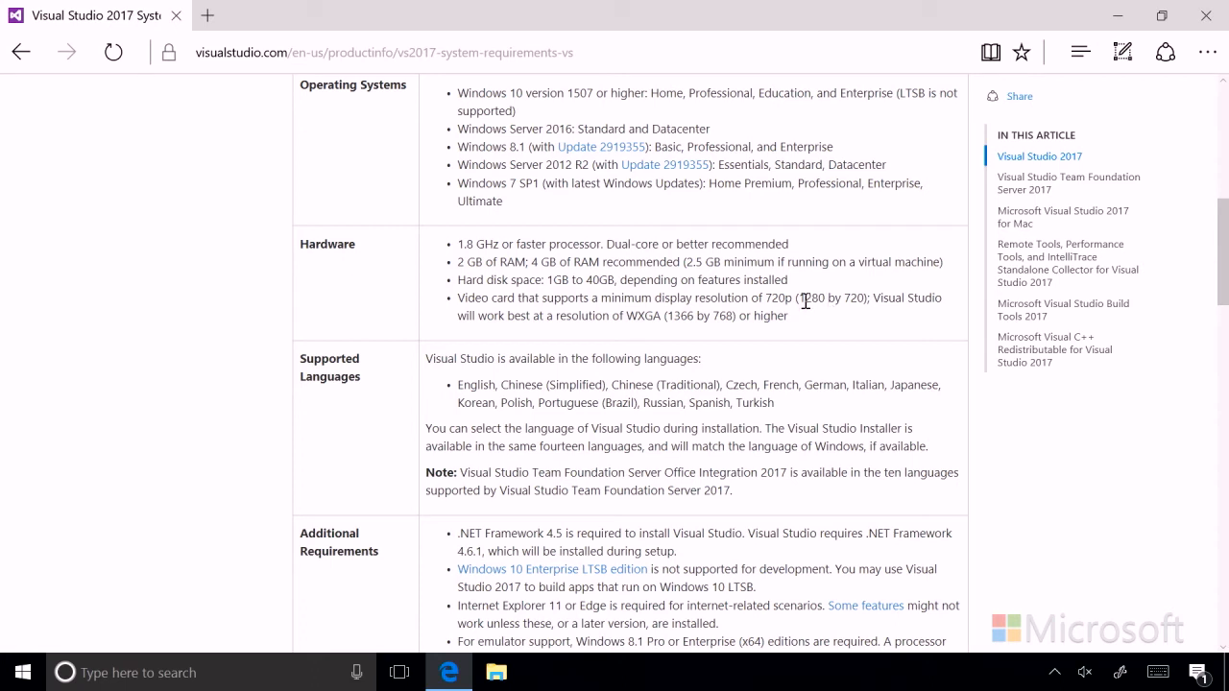
mouse_move(807, 254)
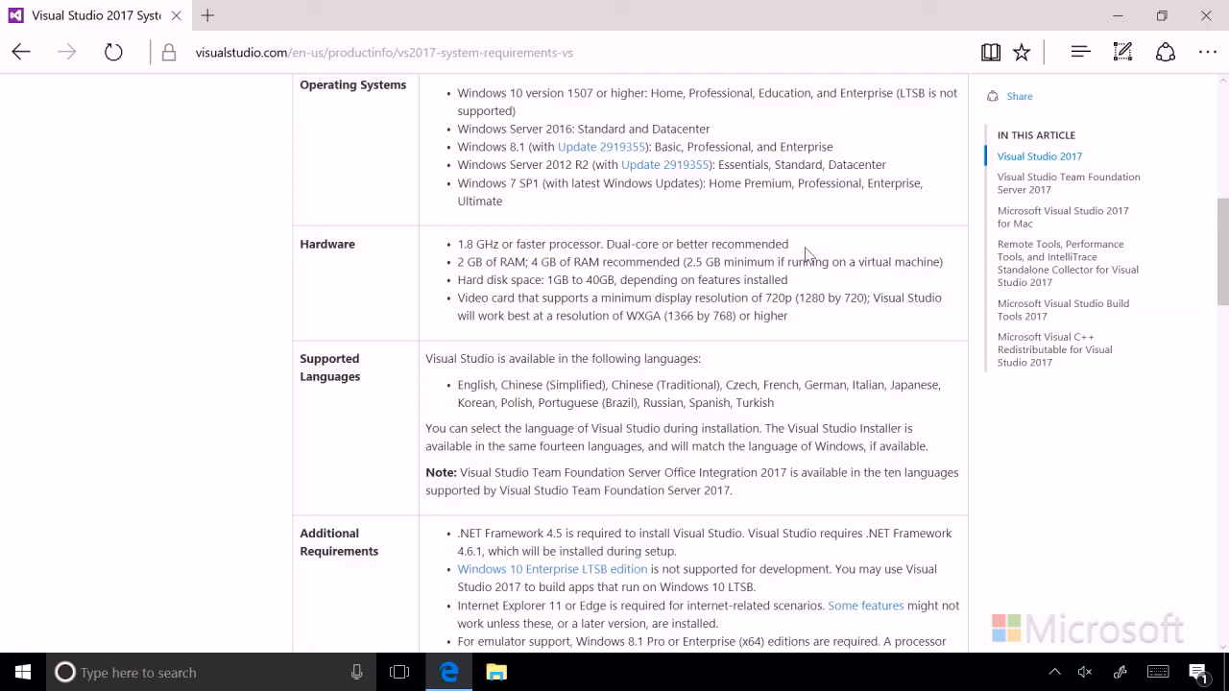